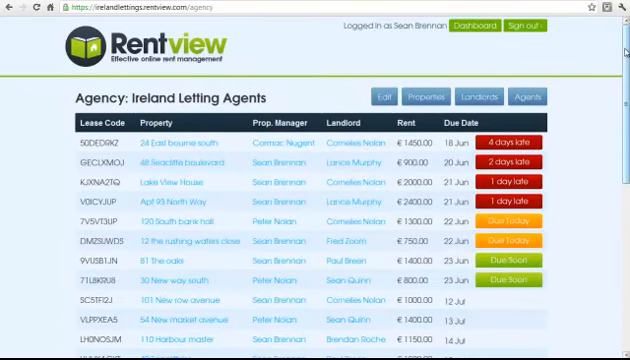
Open the 24 East bourne south property page from the agency list
scroll("down", 3)
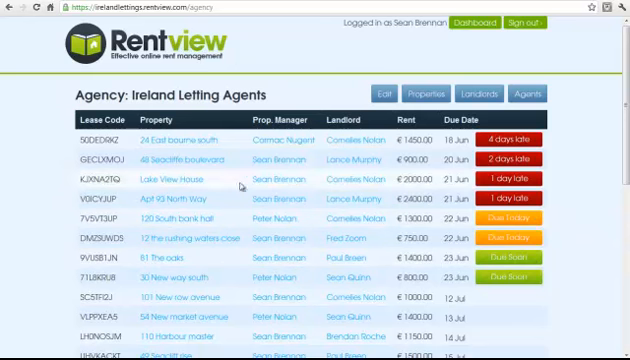
left_click(154, 139)
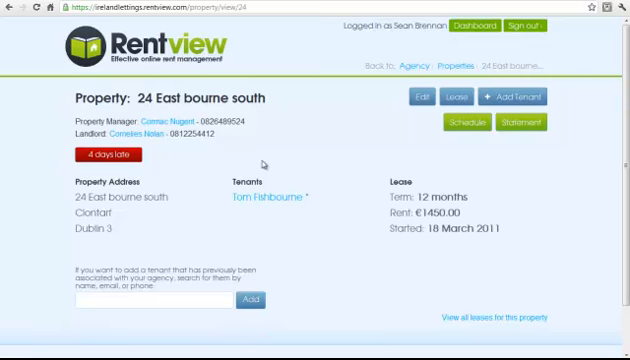
mouse_move(262, 163)
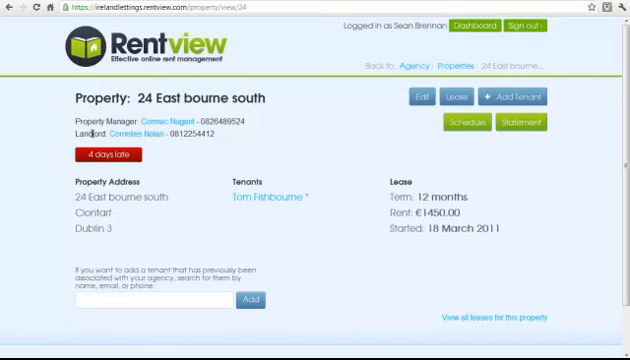
mouse_move(443, 154)
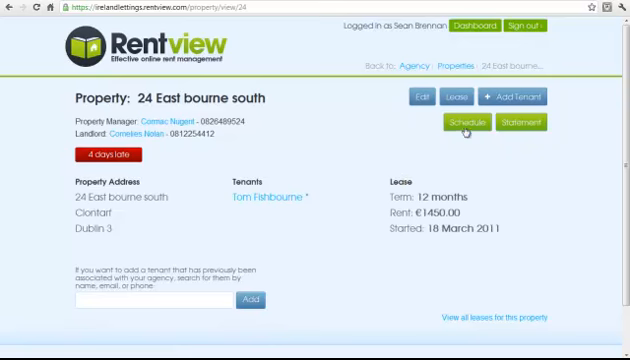
left_click(457, 125)
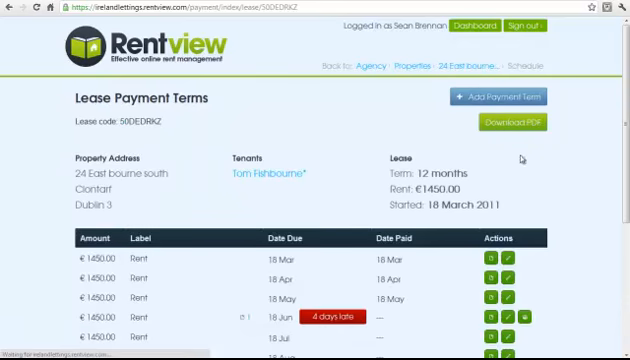
scroll("down", 3)
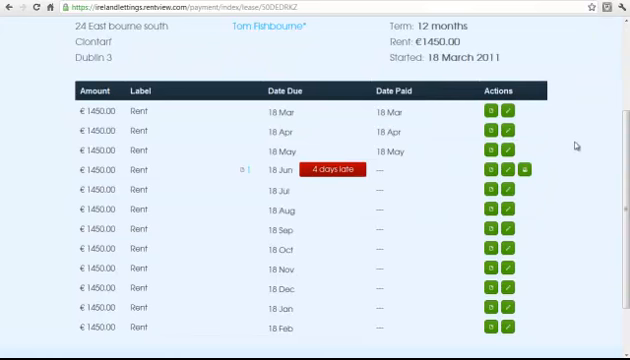
mouse_move(311, 77)
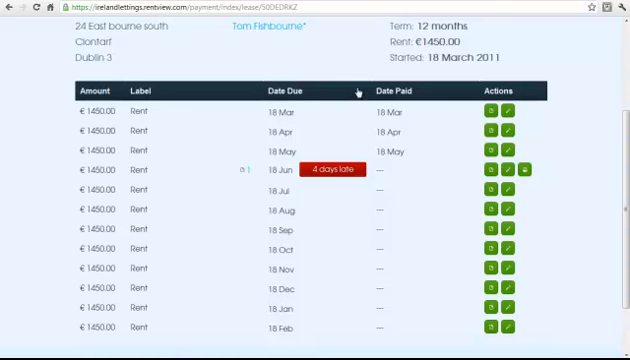
mouse_move(340, 120)
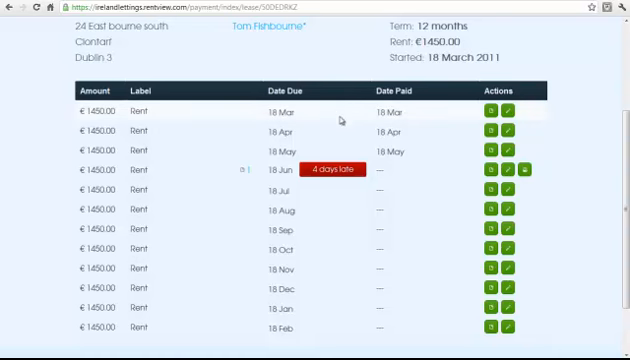
mouse_move(427, 161)
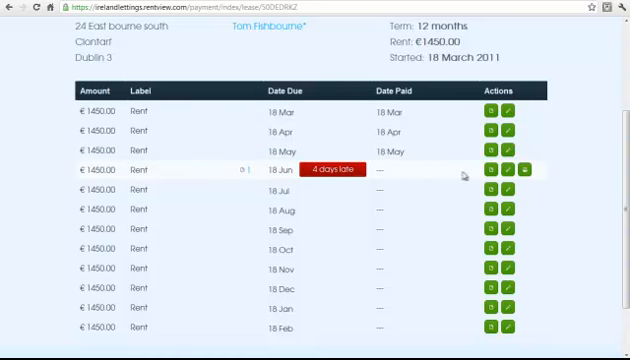
mouse_move(491, 169)
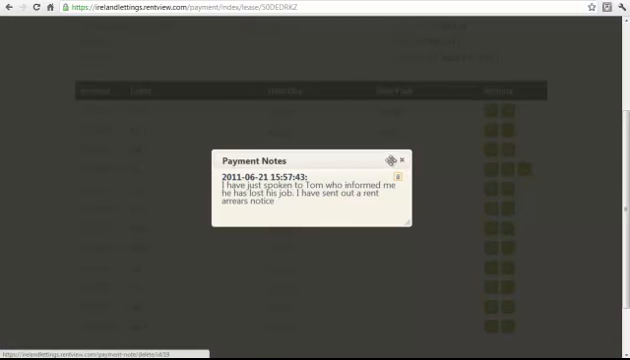
left_click(403, 160)
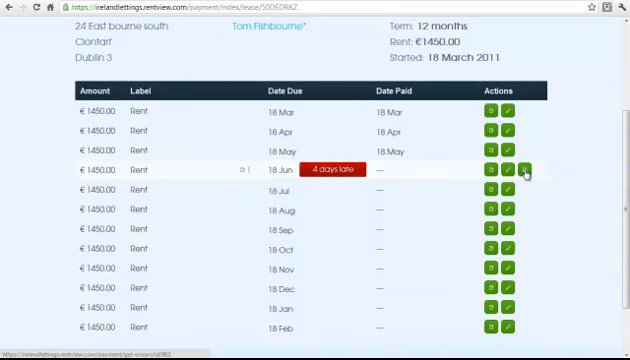
Download a rent arrears notice PDF for the overdue 18 Jun rent
left_click(522, 169)
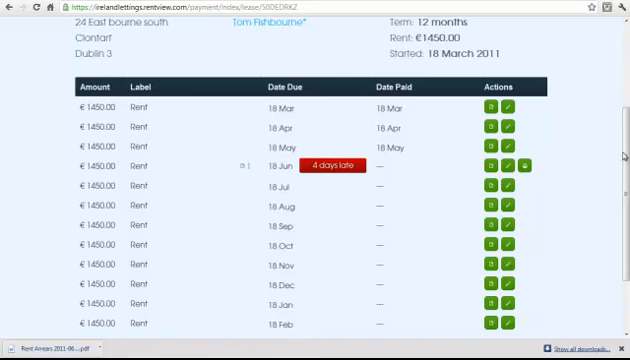
scroll("down", 3)
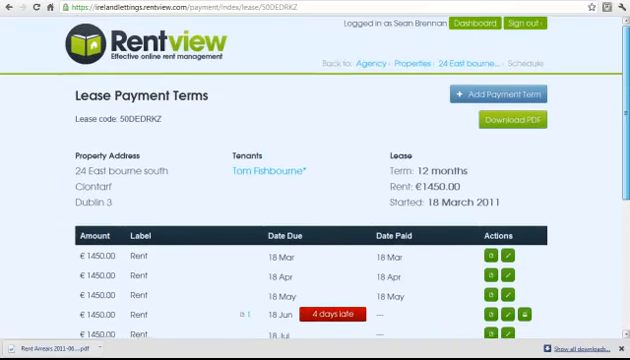
Return to the agency lease list and open the Lake View House property
left_click(481, 24)
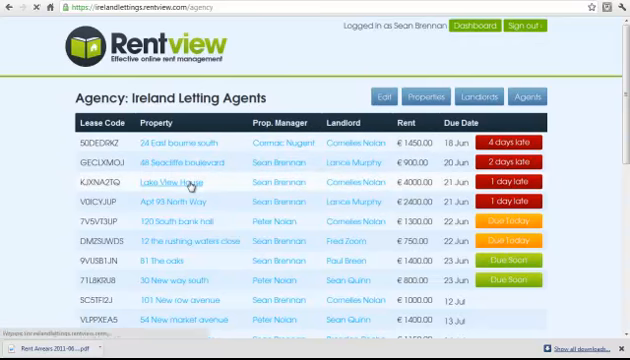
left_click(177, 182)
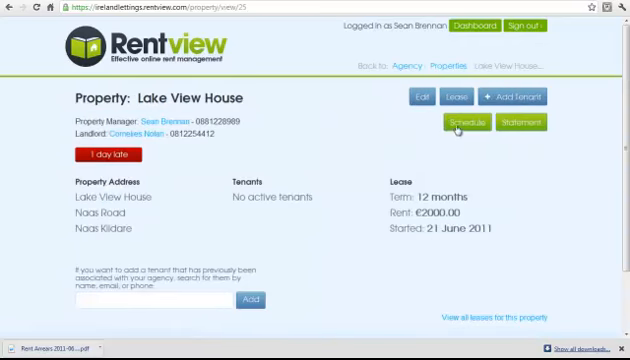
left_click(469, 126)
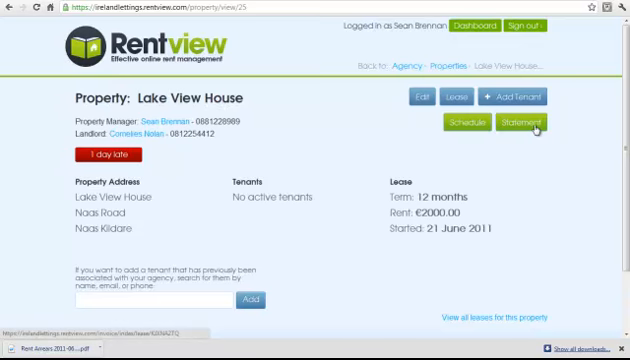
Open the Lake View House lease invoices statement and locate invoice #991
left_click(517, 127)
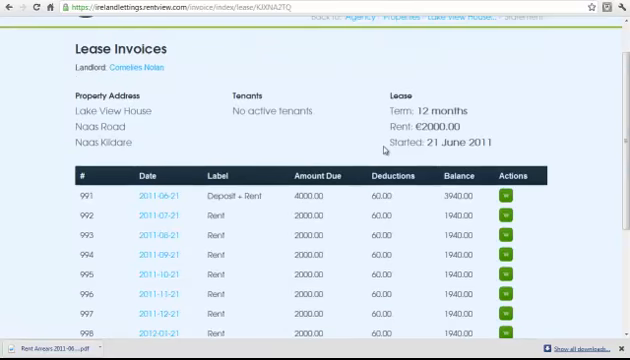
scroll("down", 3)
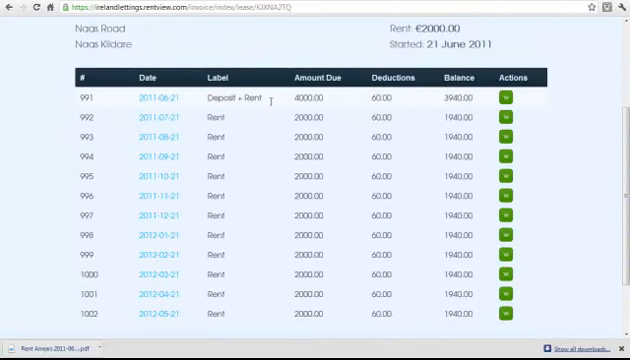
mouse_move(170, 101)
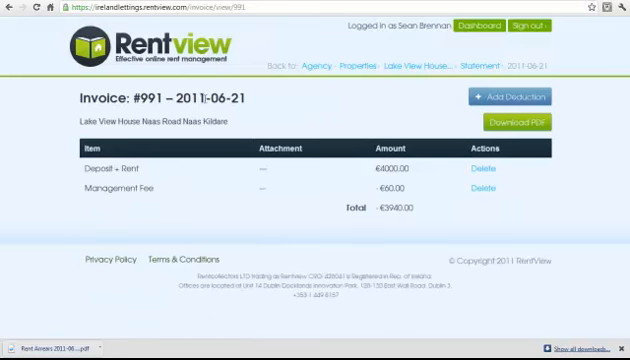
Add an 871 'Letting fee' deduction to invoice #991 and save it
left_click(521, 97)
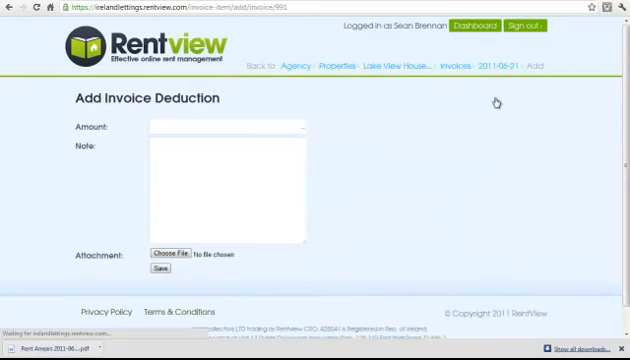
left_click(220, 126)
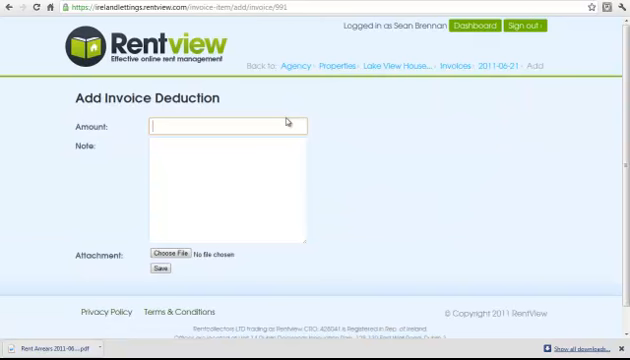
type("871")
left_click(228, 190)
type("Letting fee")
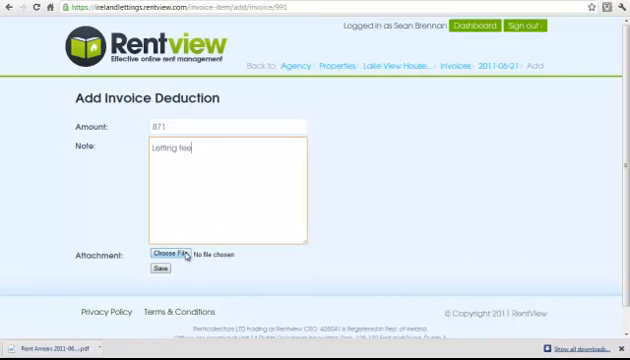
left_click(158, 268)
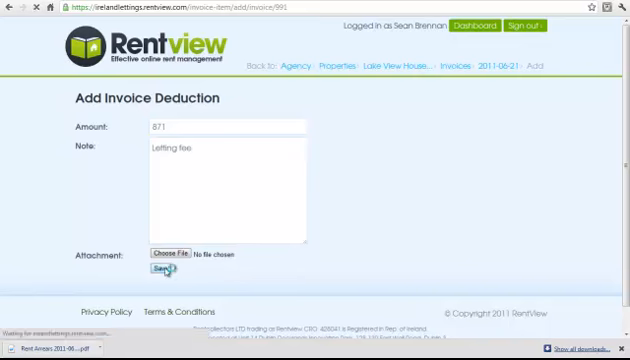
Confirm invoice #991 shows 931.00 deductions and a 3069.00 balance
left_click(163, 267)
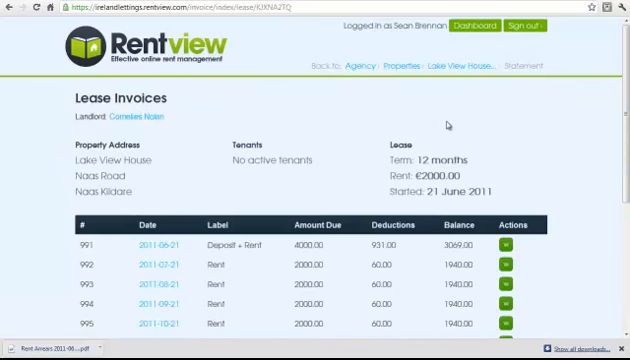
scroll("down", 3)
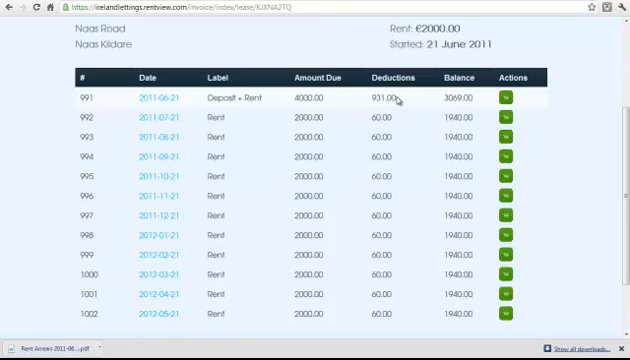
mouse_move(505, 99)
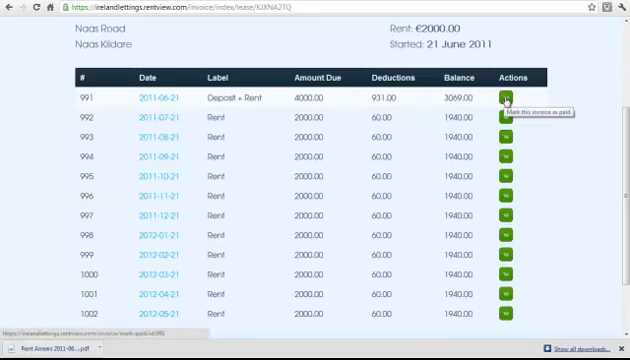
Open the Mark as Paid form for invoice #991, totalling 3069.00
left_click(505, 99)
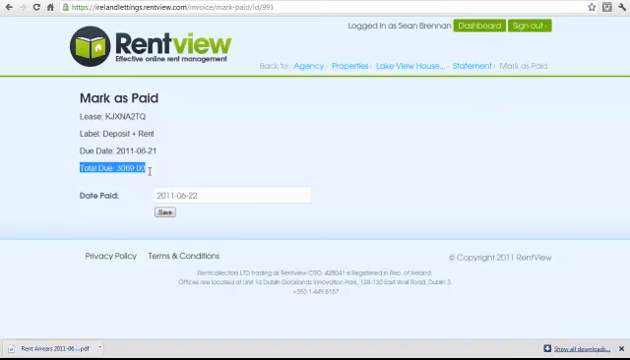
mouse_move(186, 194)
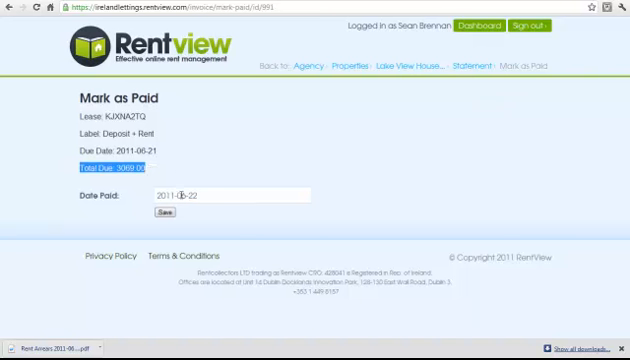
mouse_move(231, 229)
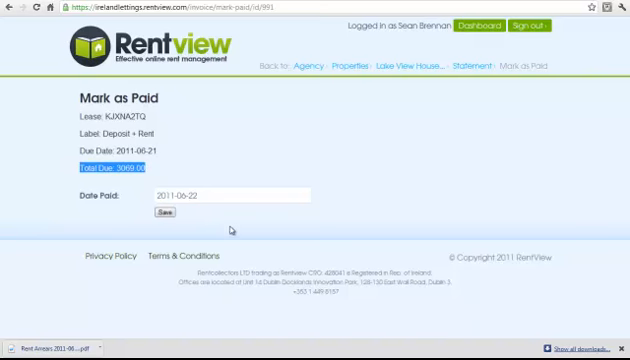
mouse_move(268, 154)
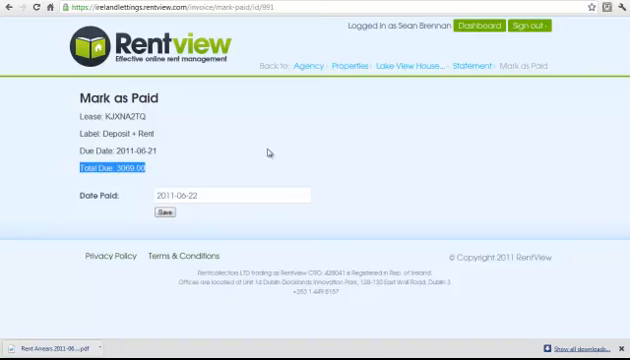